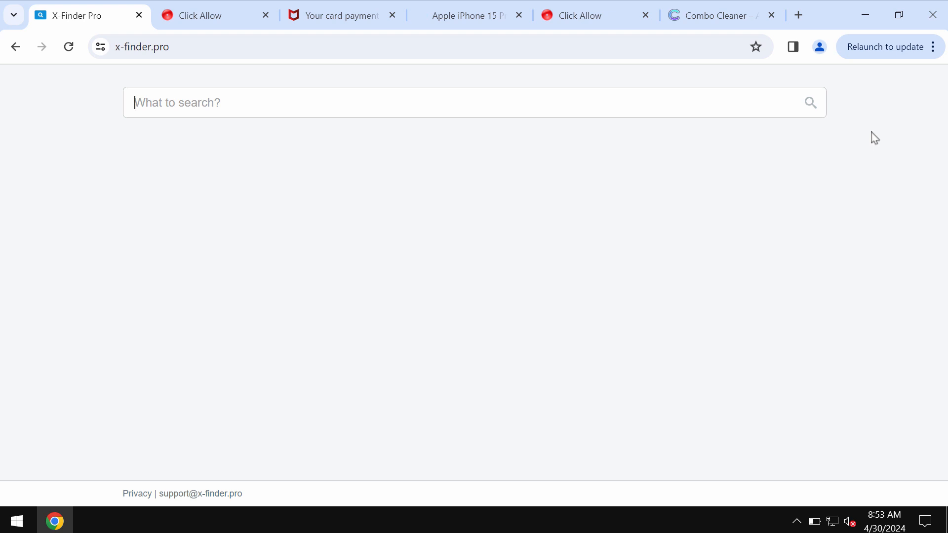
- Search for 'car' from the X-Finder Pro search page
{"action": "type", "text": "car"}
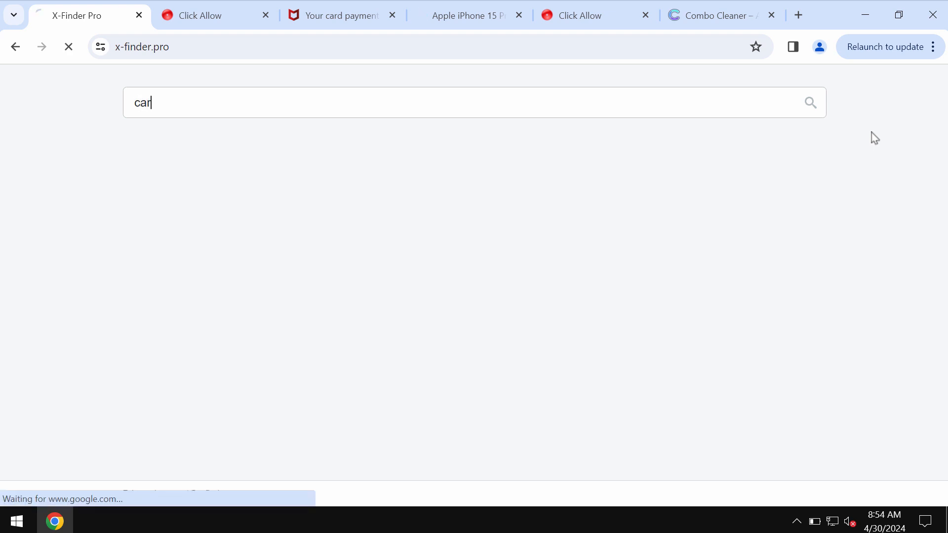
{"action": "mouse_move", "coordinate": [310, 129]}
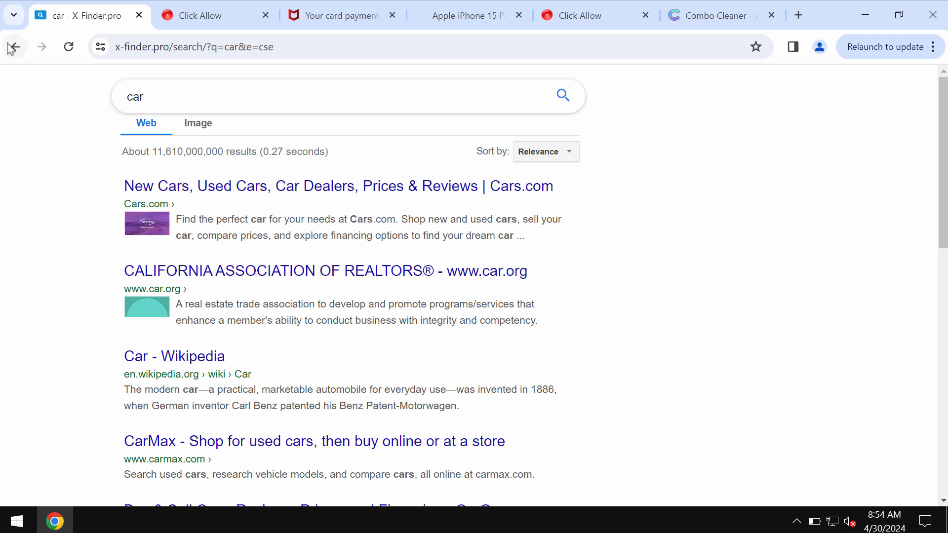
- View Chrome's Manage Extensions page, which lists no installed extensions
{"action": "left_click", "coordinate": [933, 46]}
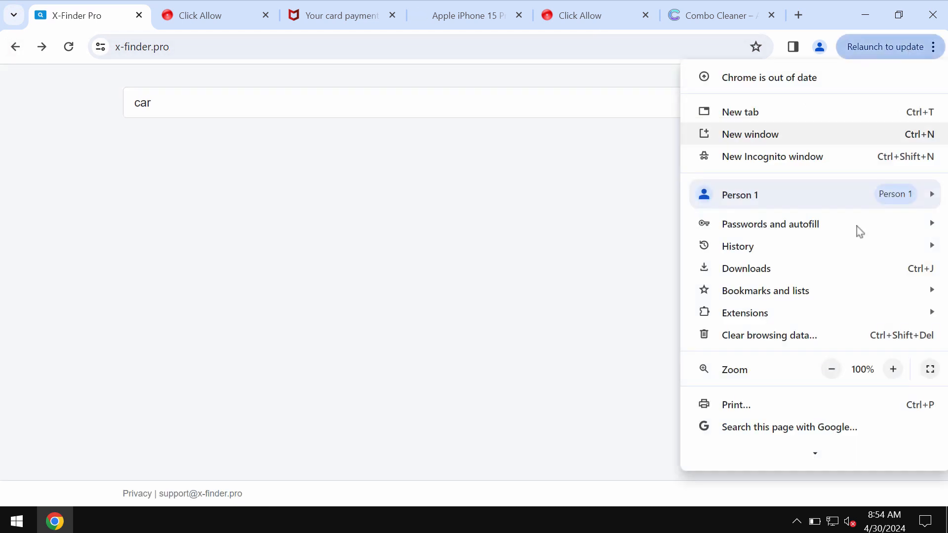
{"action": "mouse_move", "coordinate": [744, 313]}
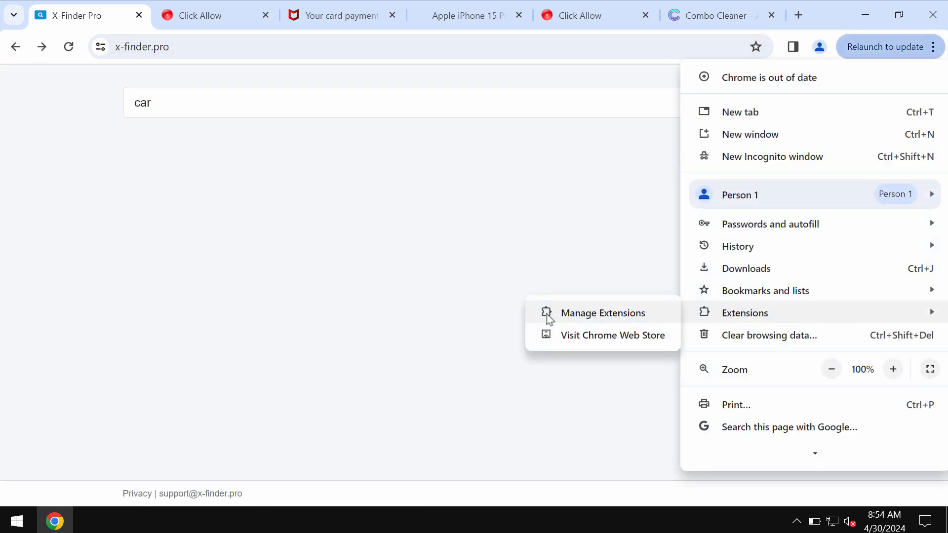
{"action": "left_click", "coordinate": [602, 313]}
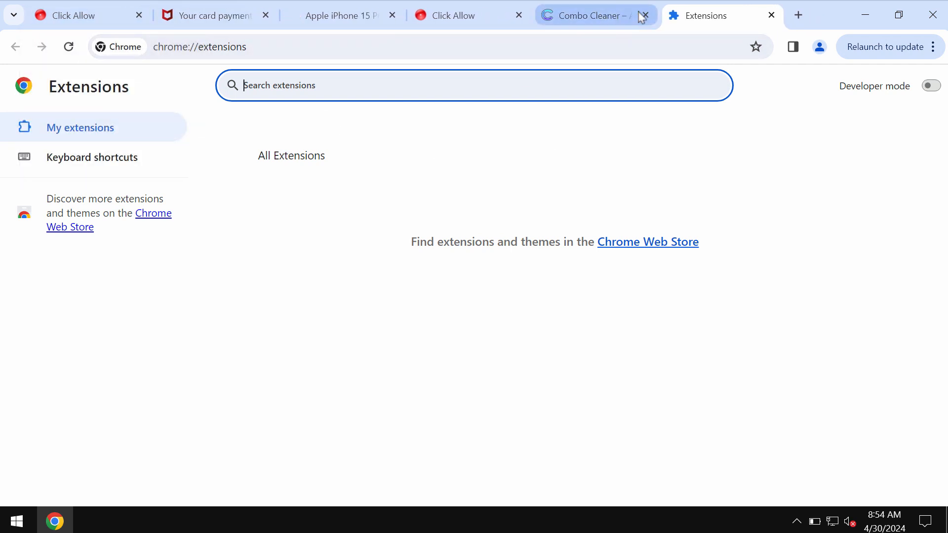
- Close the Combo Cleaner tab and enter combocleaner.com in the address bar
{"action": "left_click", "coordinate": [643, 15]}
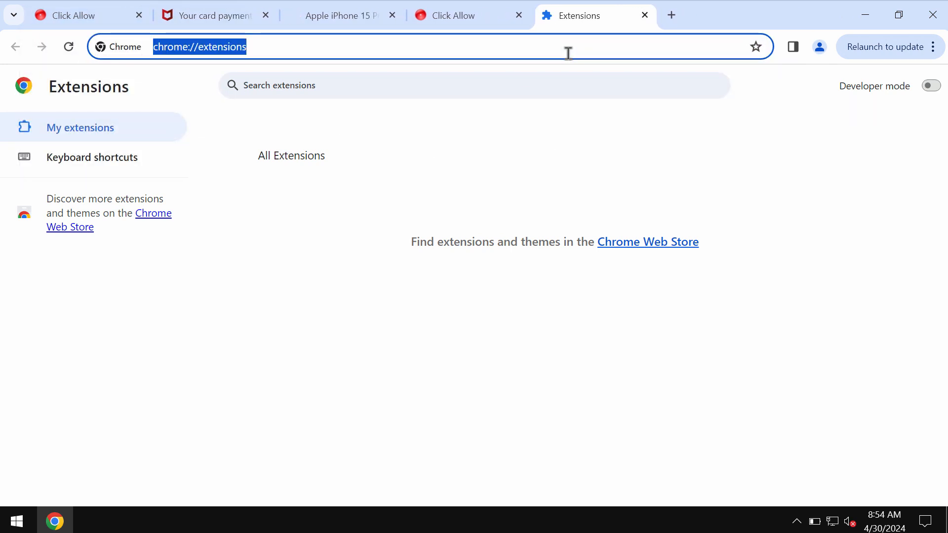
{"action": "type", "text": "combocleaner.com"}
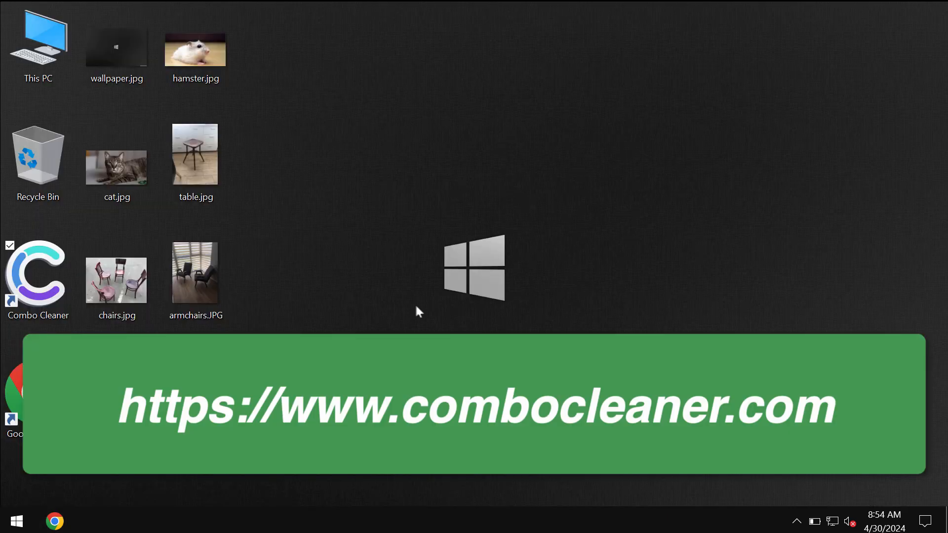
- Launch Combo Cleaner from the desktop to its Dashboard with zero detections
{"action": "double_click", "coordinate": [37, 277]}
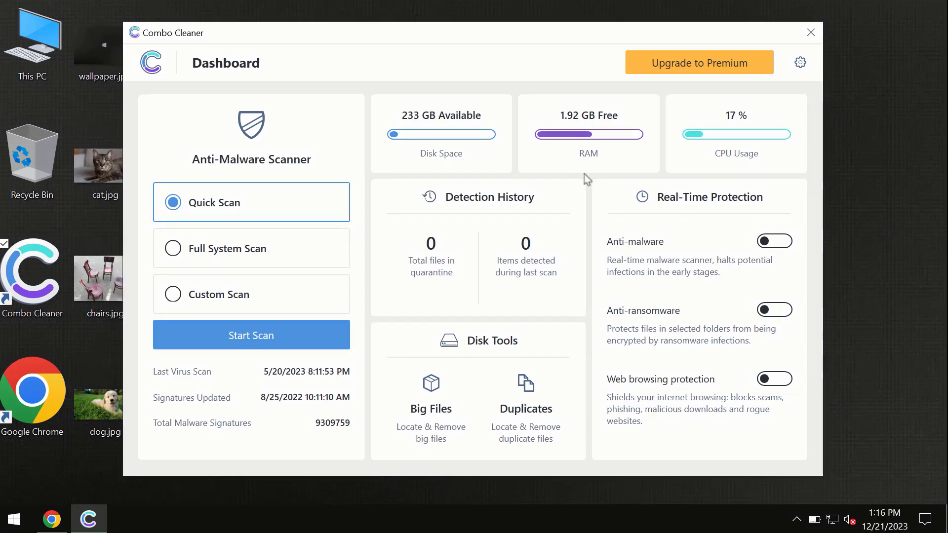
{"action": "mouse_move", "coordinate": [446, 155]}
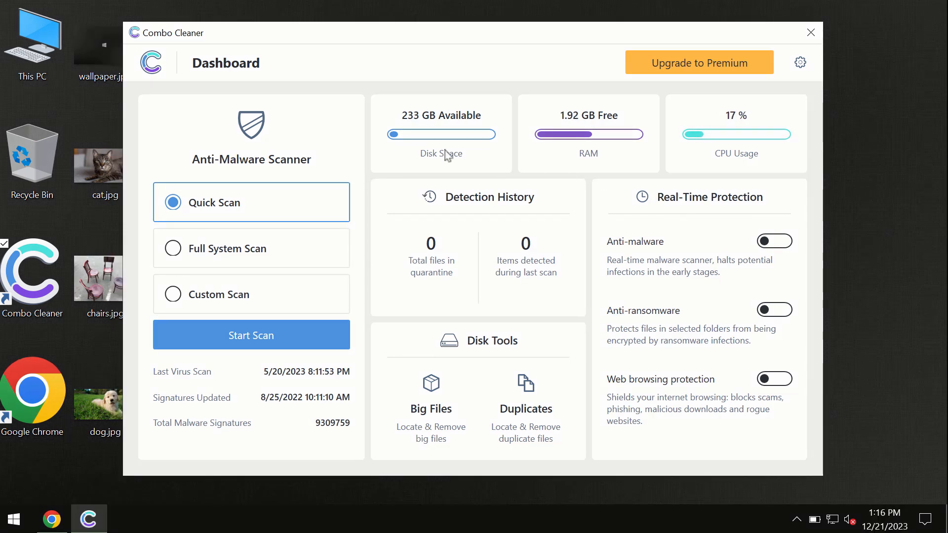
{"action": "mouse_move", "coordinate": [372, 66]}
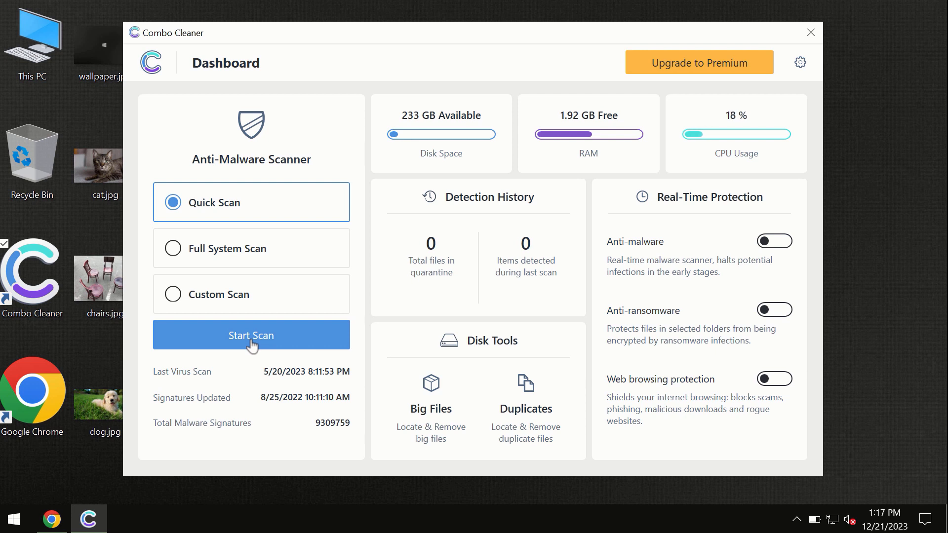
{"action": "mouse_move", "coordinate": [101, 470]}
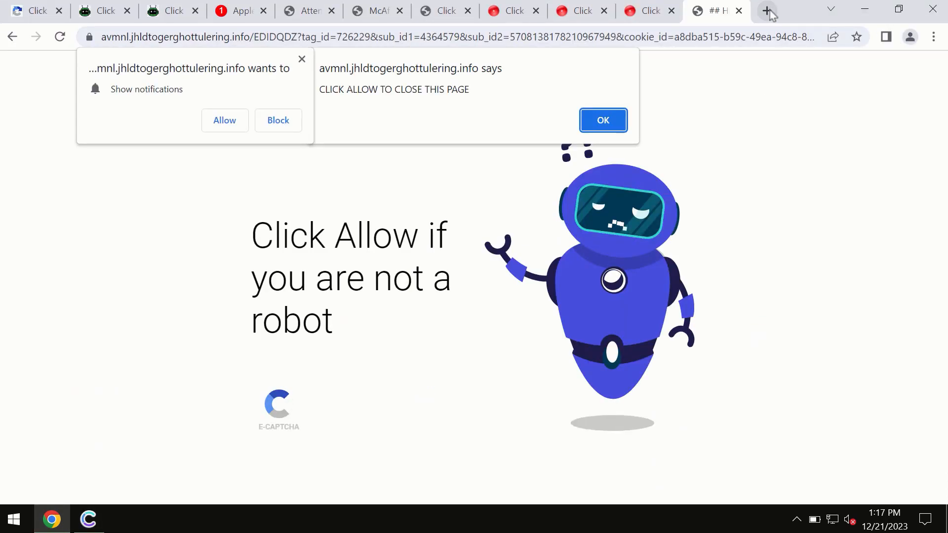
- Visit combocleaner.com in a new Chrome tab and browse its product pages
{"action": "left_click", "coordinate": [768, 10]}
{"action": "type", "text": "combocleaner.com"}
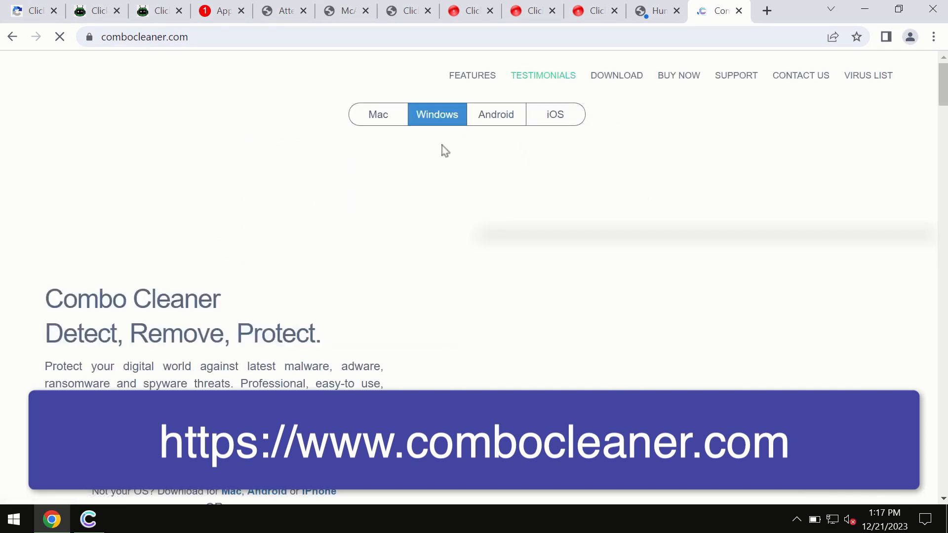
{"action": "mouse_move", "coordinate": [375, 121]}
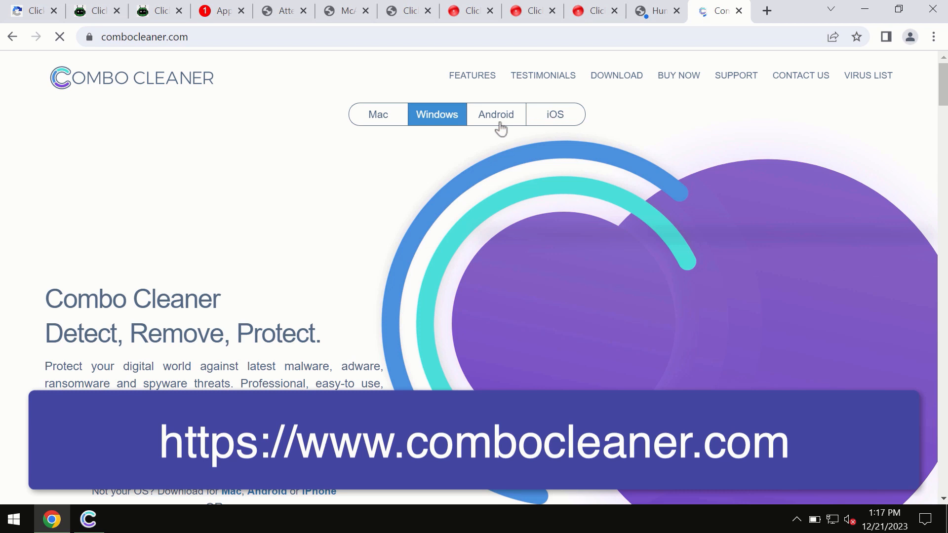
{"action": "mouse_move", "coordinate": [551, 131]}
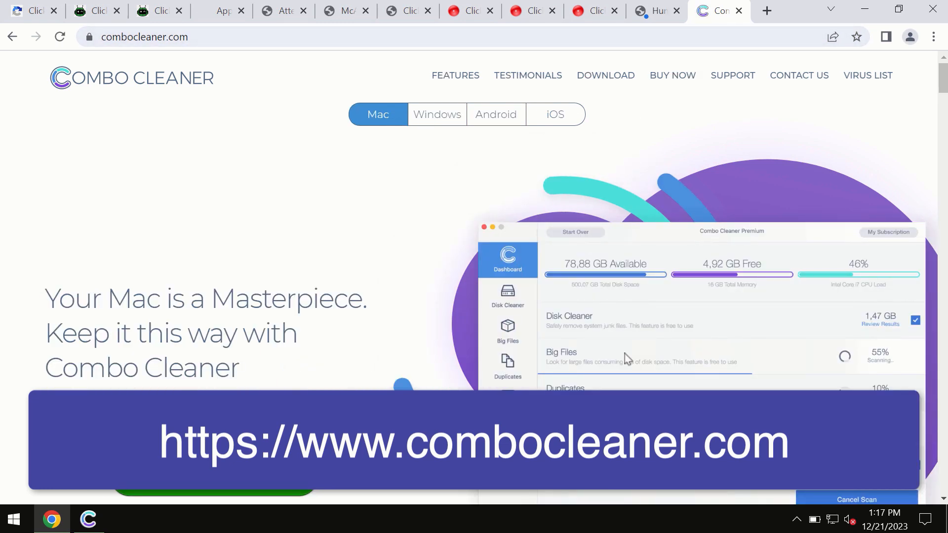
{"action": "left_click", "coordinate": [552, 114]}
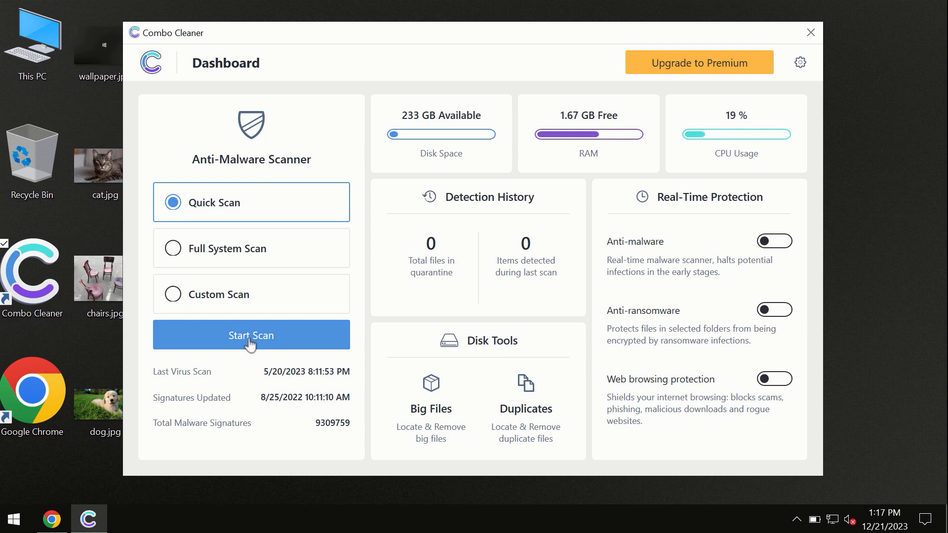
- Run a quick scan finding 6 spam adware items, then bring up the Premium upgrade offer
{"action": "left_click", "coordinate": [250, 335]}
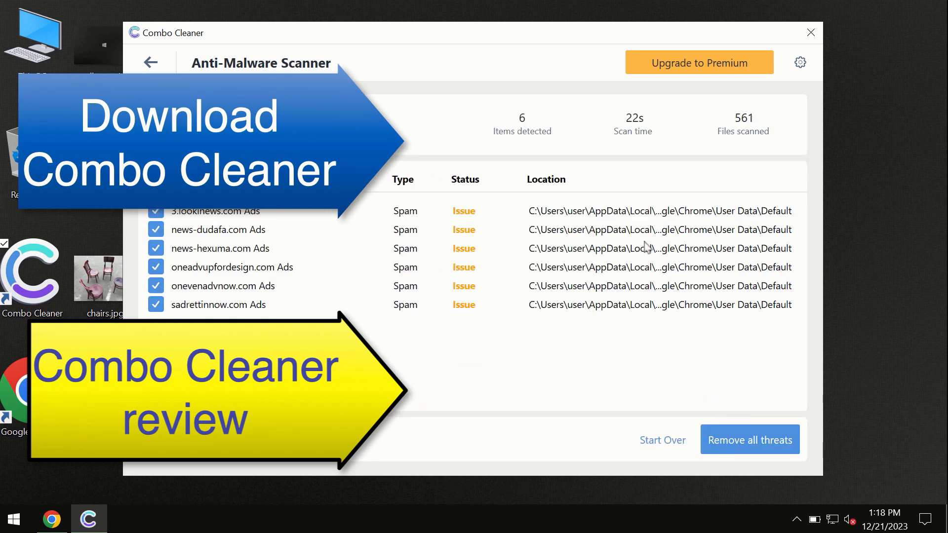
{"action": "mouse_move", "coordinate": [499, 44]}
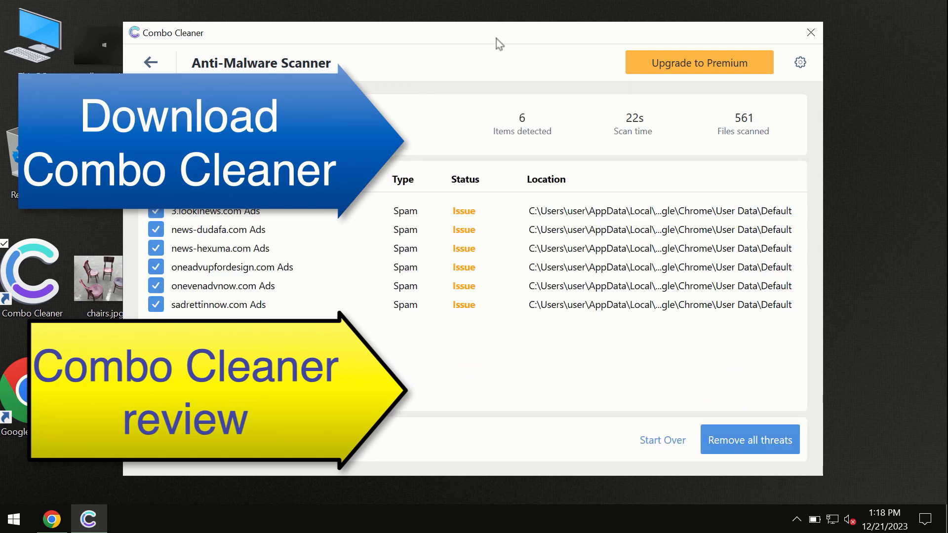
{"action": "mouse_move", "coordinate": [603, 95]}
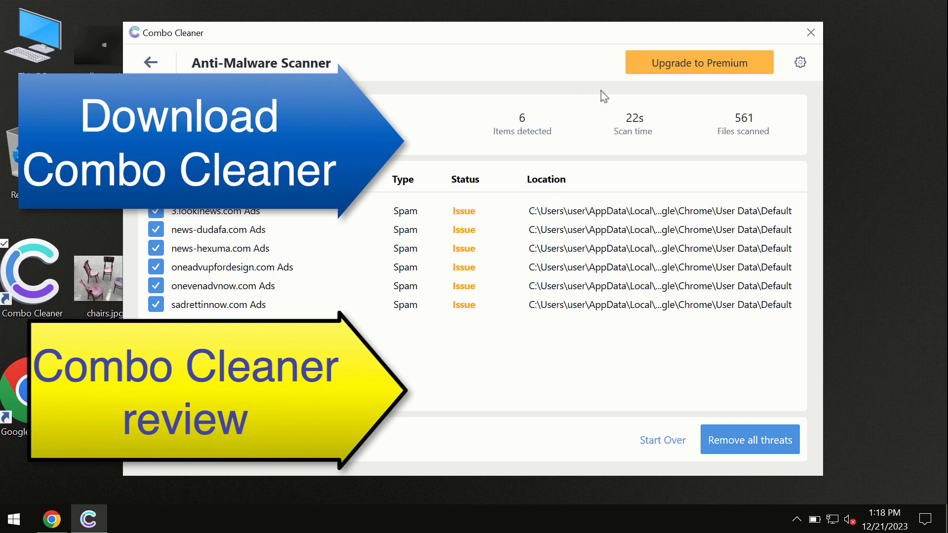
{"action": "mouse_move", "coordinate": [679, 72]}
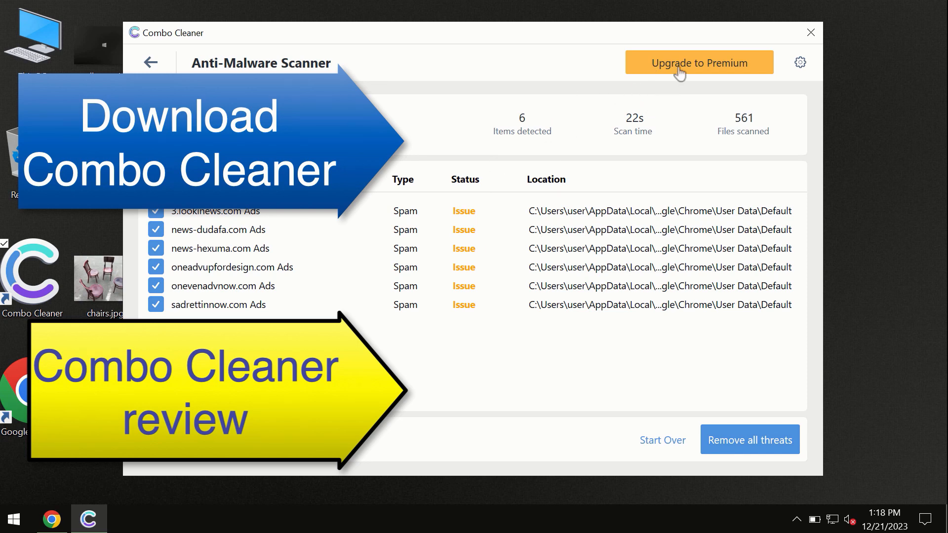
{"action": "left_click", "coordinate": [698, 61]}
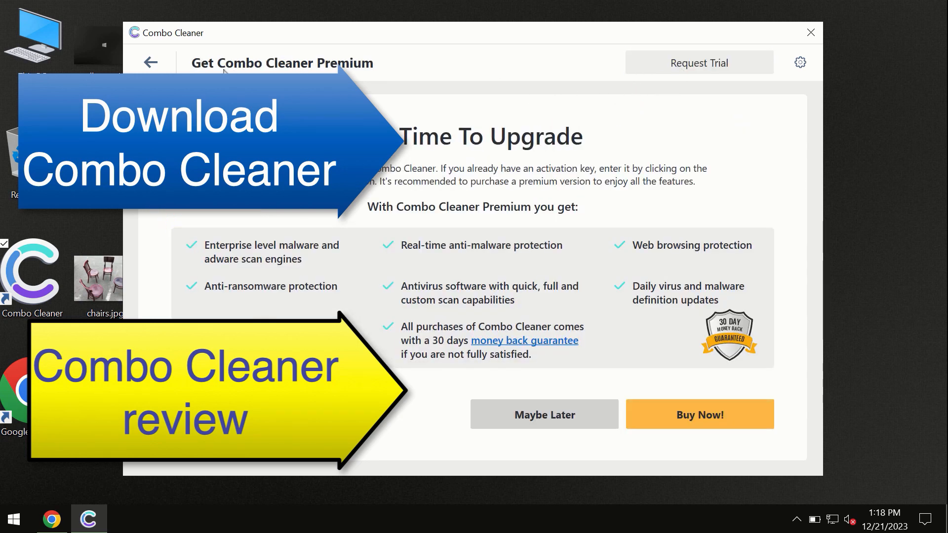